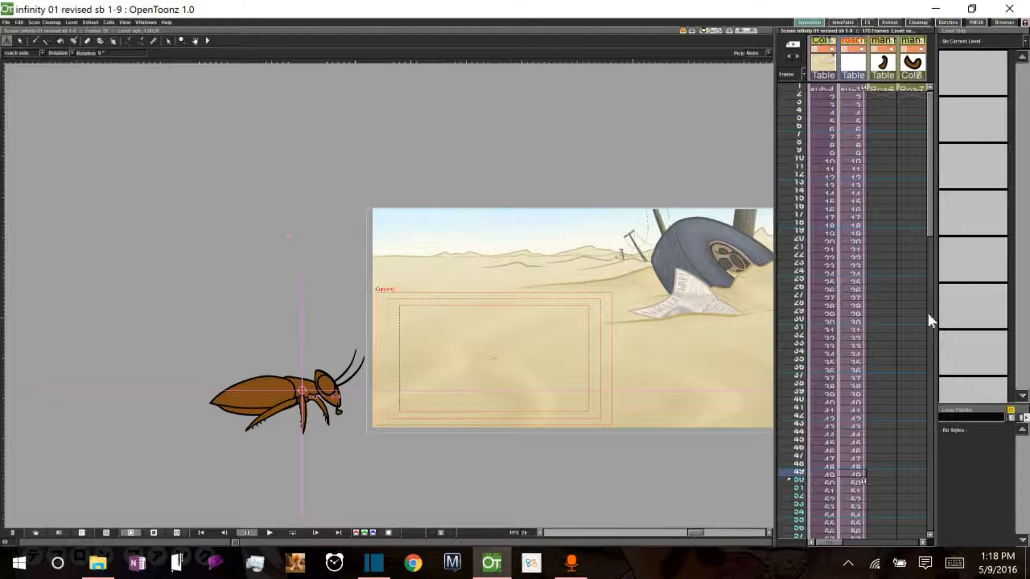
- Drag the panel separator left so all cockroach part columns show in the xsheet
scroll(down, 3)
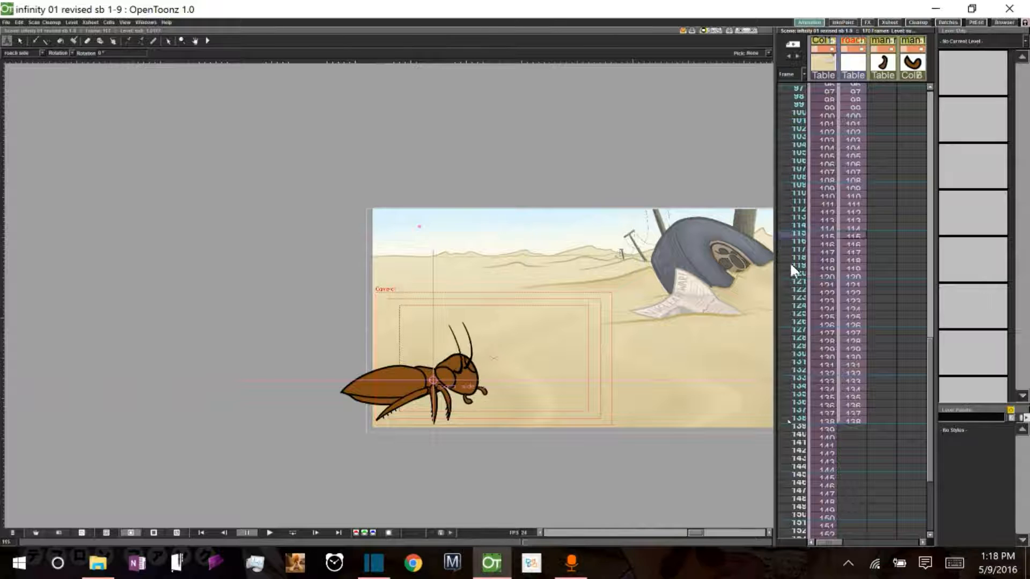
click(788, 421)
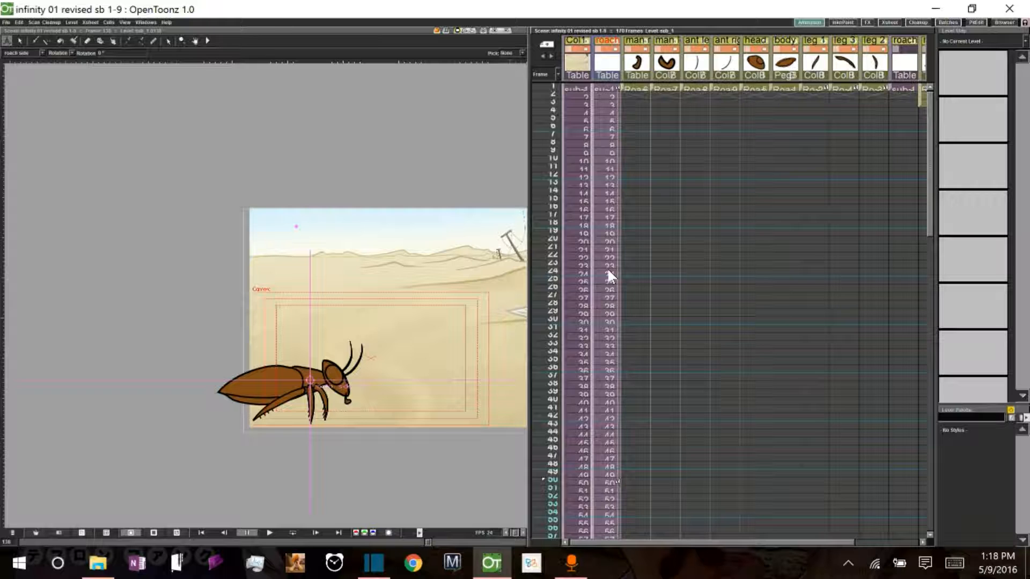
- Extend the Roach Cleans part cels from frame 139 down to the last frame
scroll(down, 3)
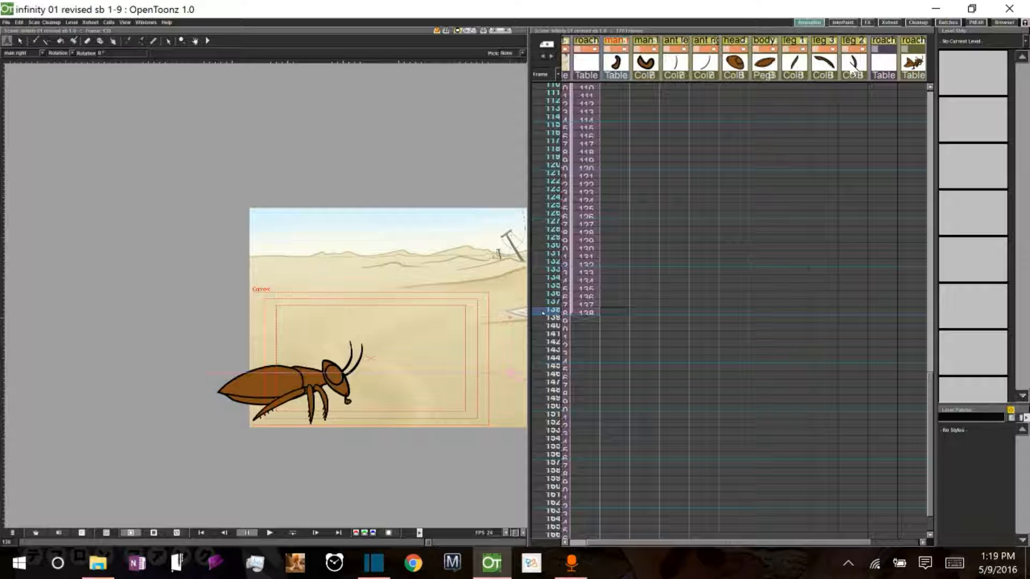
click(853, 39)
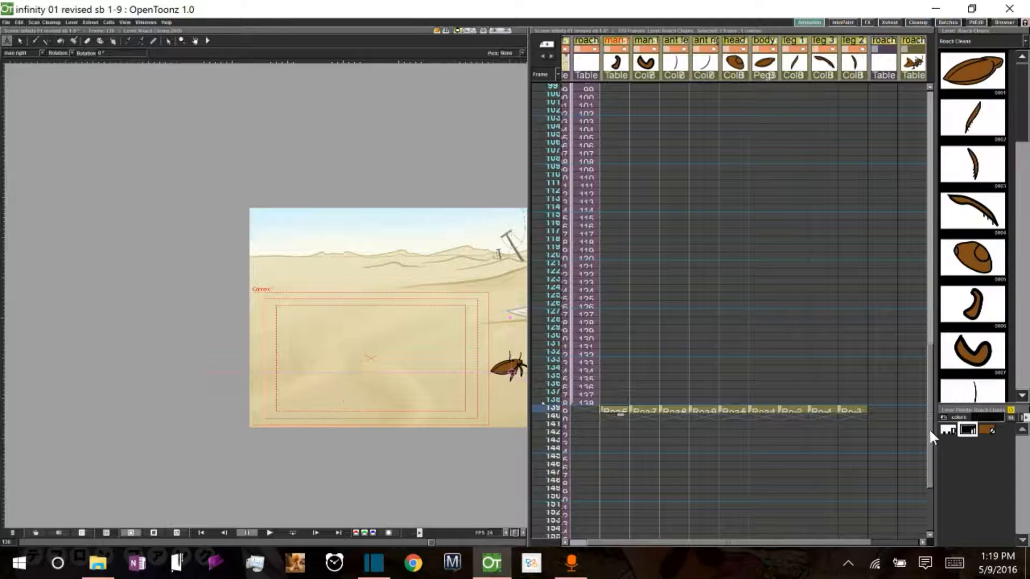
scroll(down, 3)
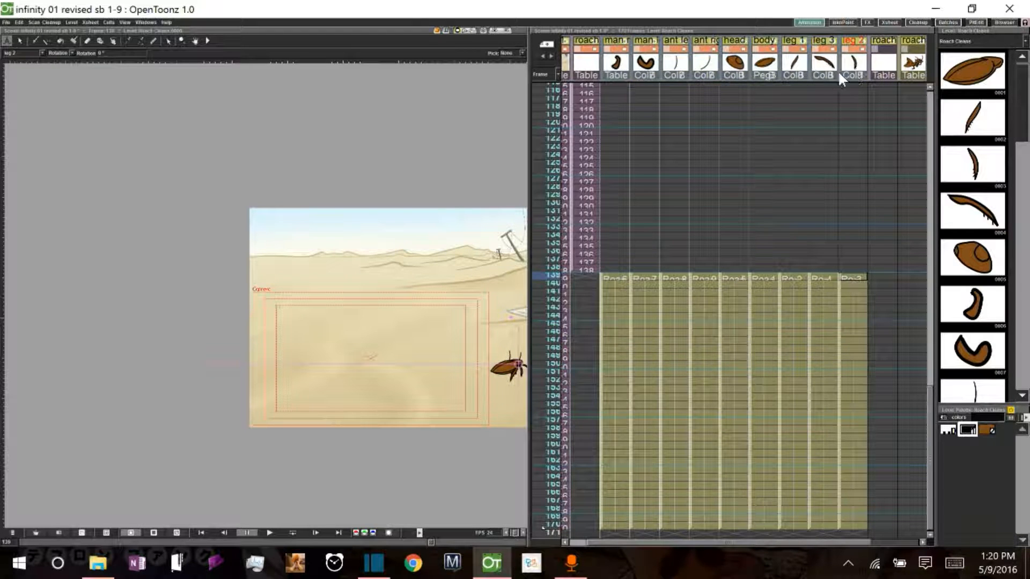
- Collapse the selected part columns into one sub-xsheet column with relevant pegbars included
click(90, 21)
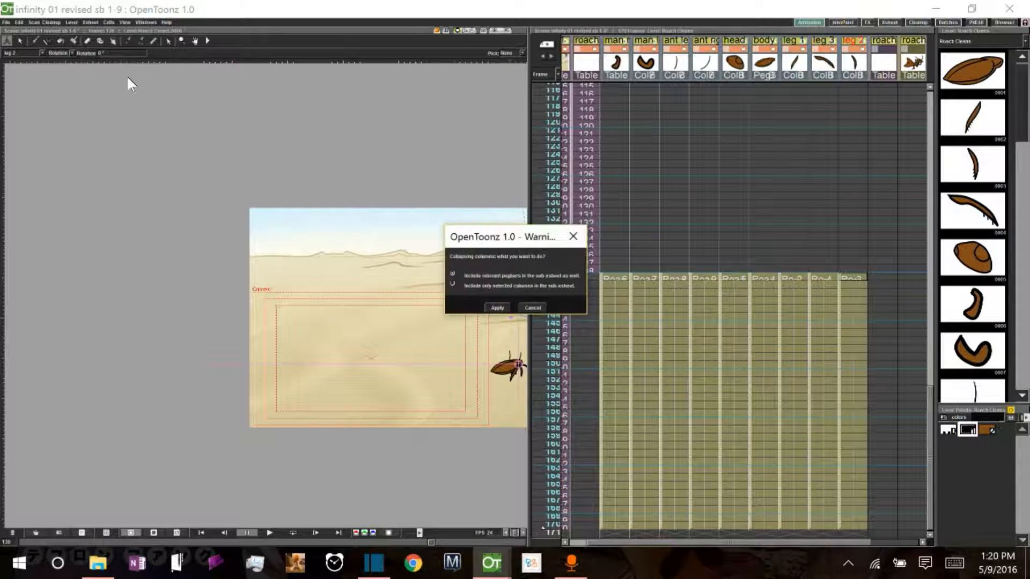
click(497, 307)
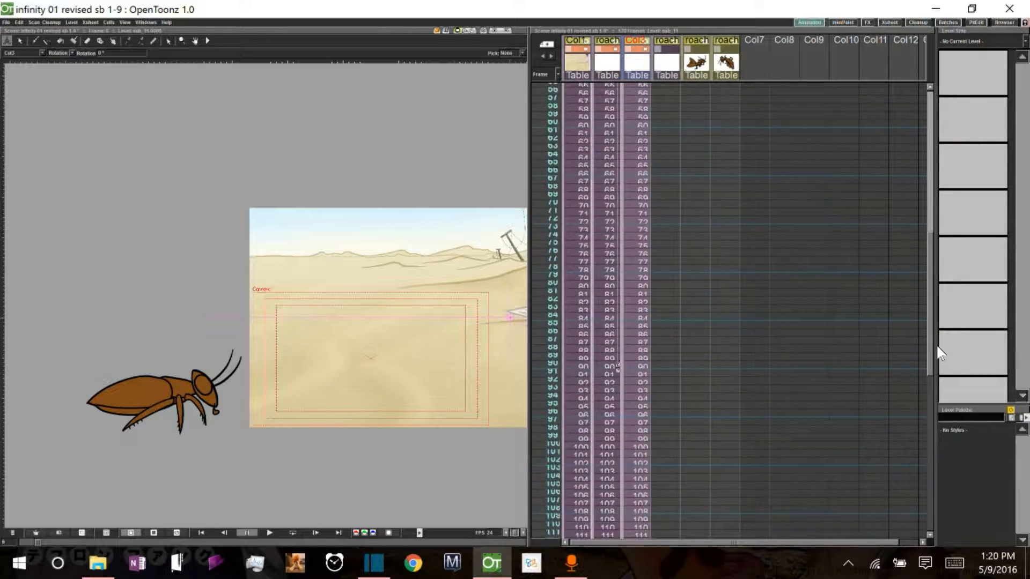
scroll(down, 3)
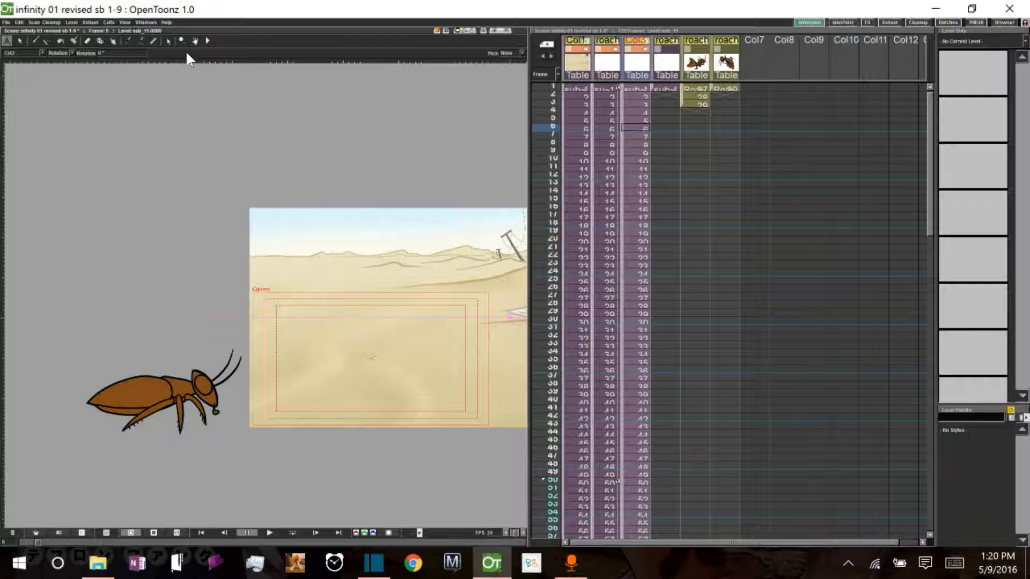
- Open the cockroach sub-xsheet and widen the viewer beside its part columns
click(90, 21)
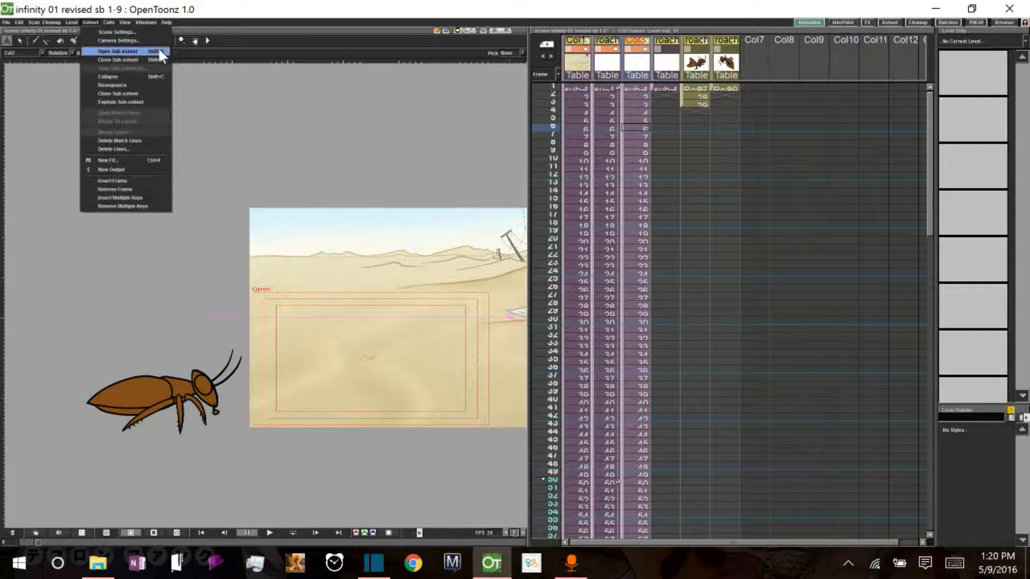
click(116, 51)
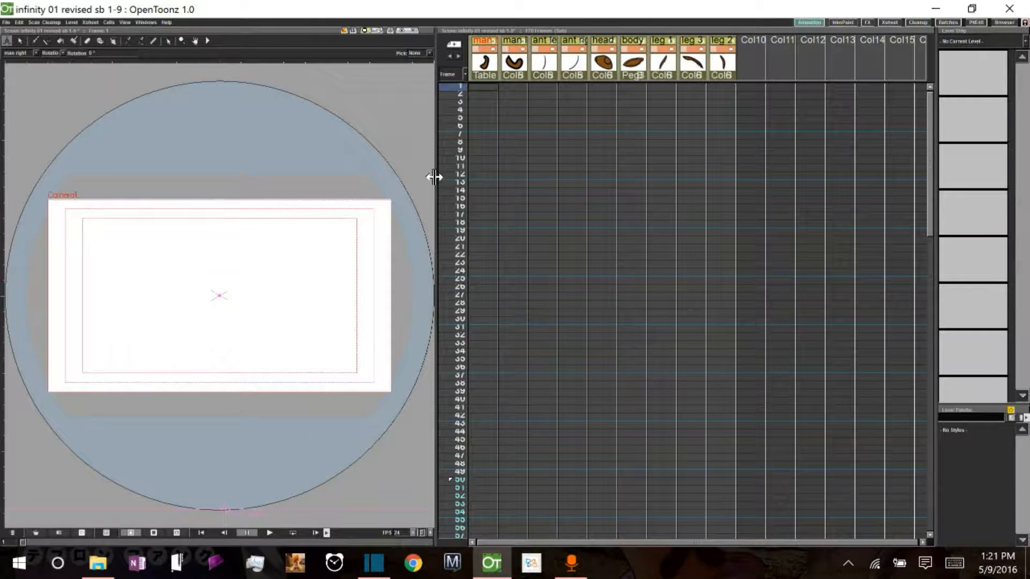
drag(433, 176, 572, 175)
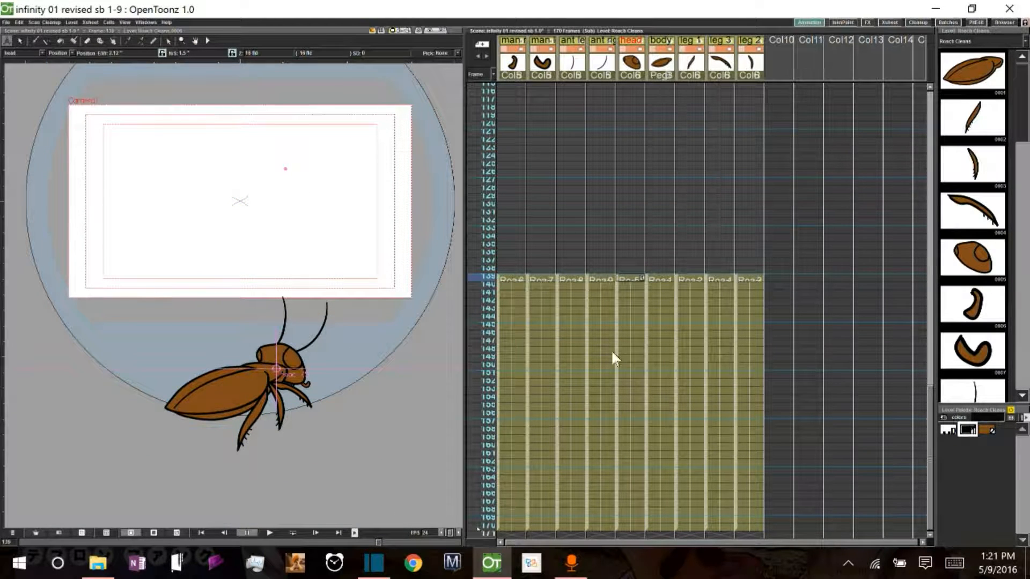
- Key the cockroach parts' rotation and position from frame 139 so it faces away
click(58, 53)
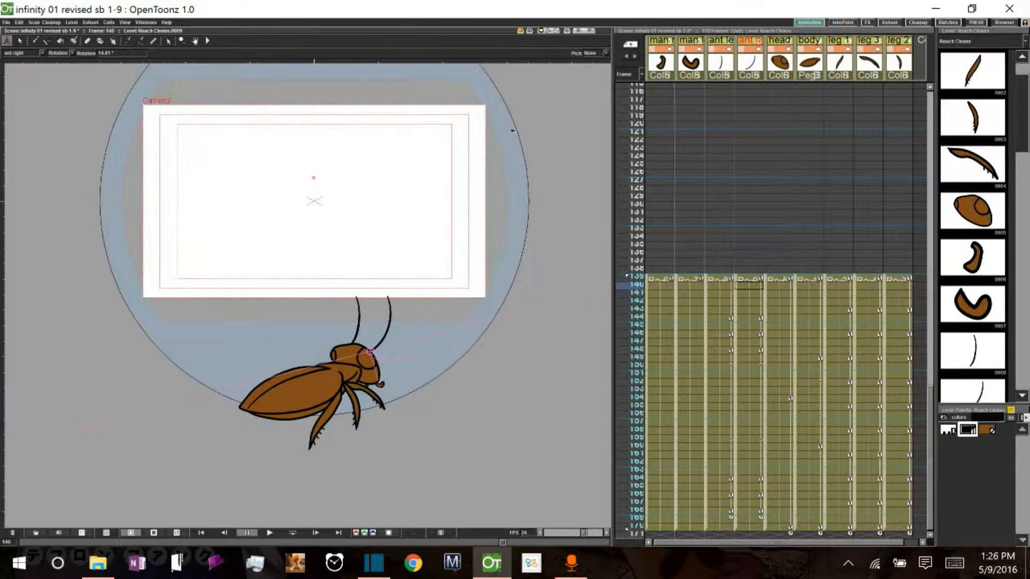
- Close the sub-xsheet and resequence its column in the main xsheet through frame 170
click(90, 21)
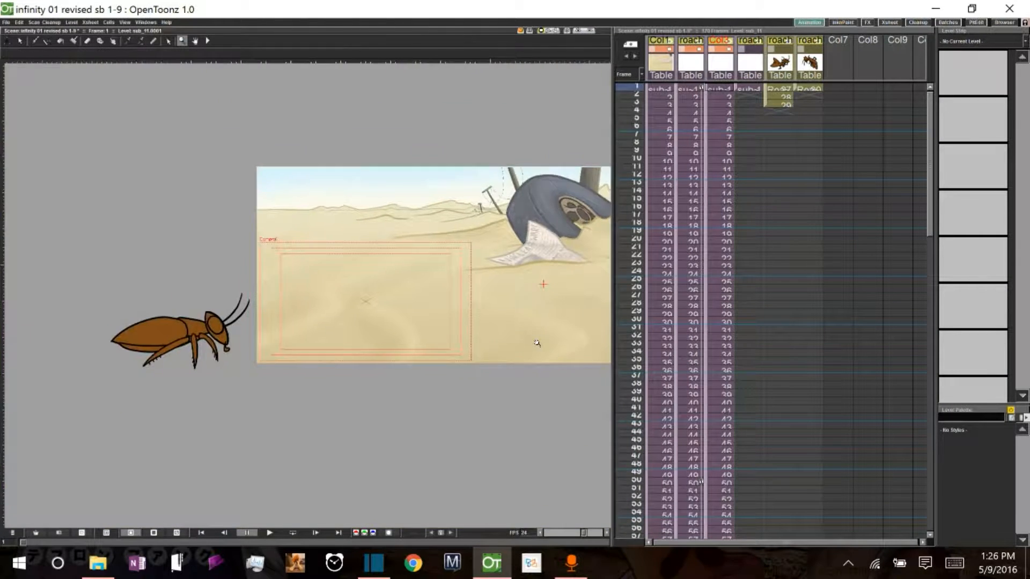
scroll(down, 3)
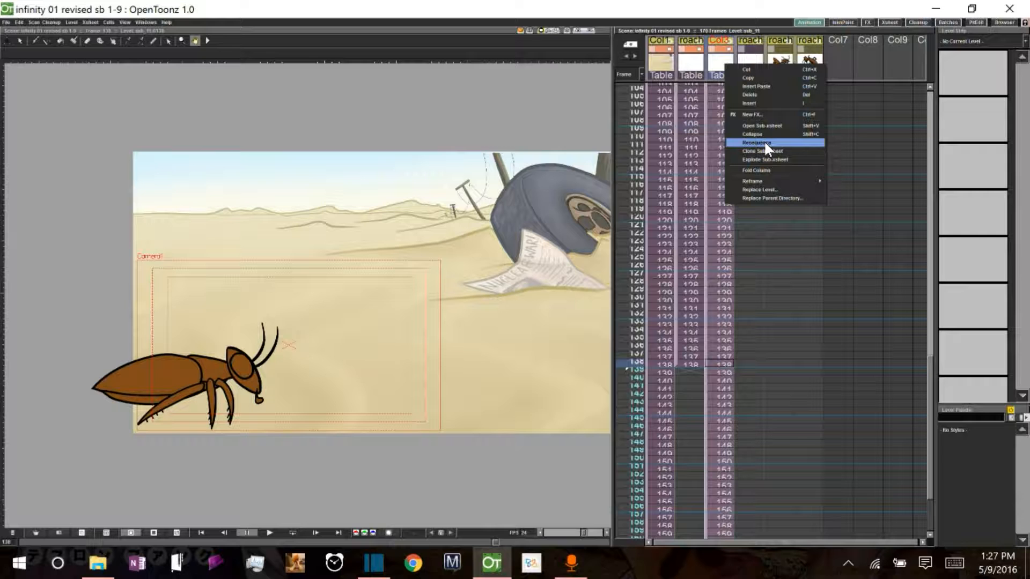
click(756, 142)
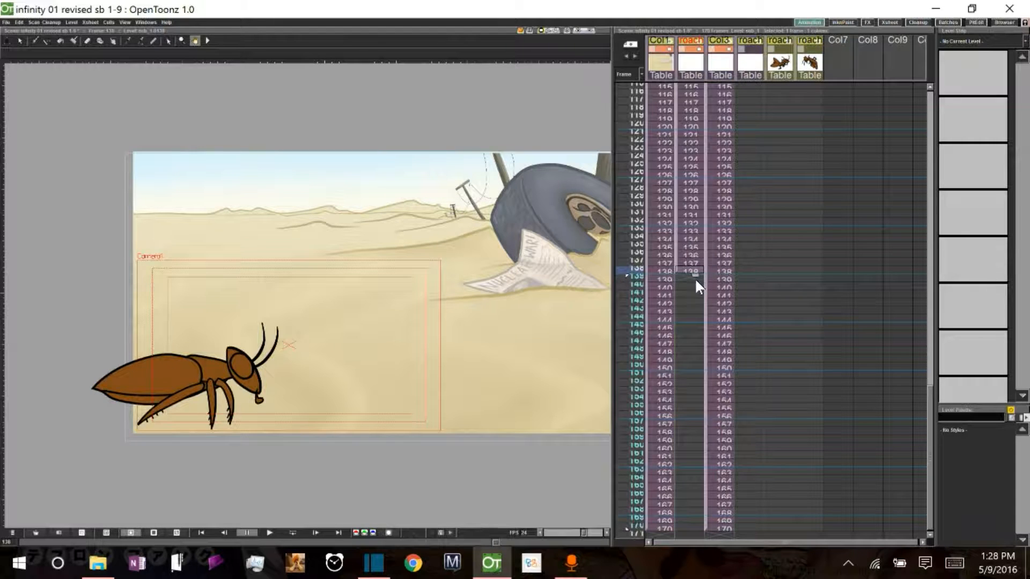
- Scale down and reposition the cockroach sub-xsheet column onto the sand in later frames
click(722, 276)
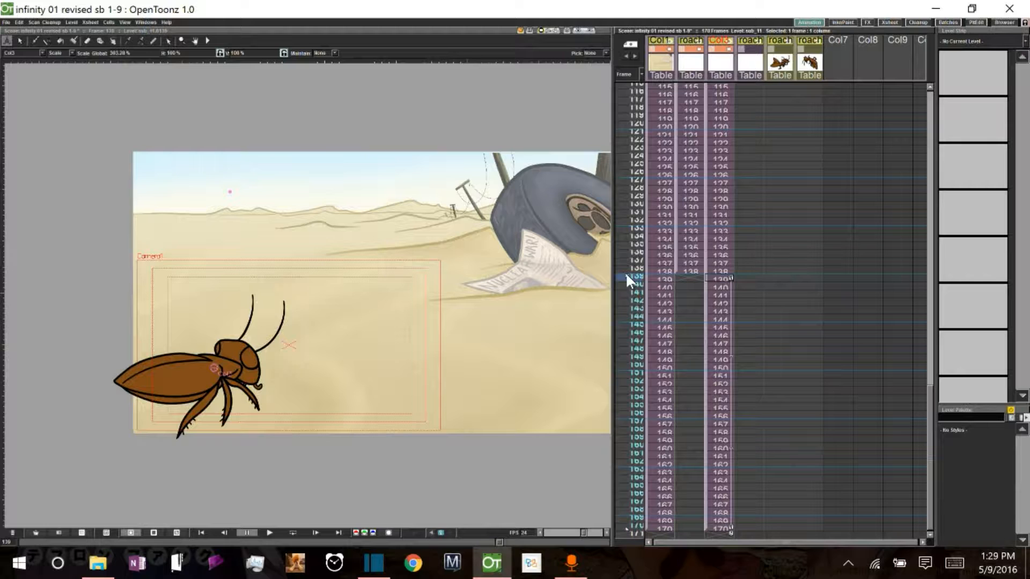
right_click(628, 278)
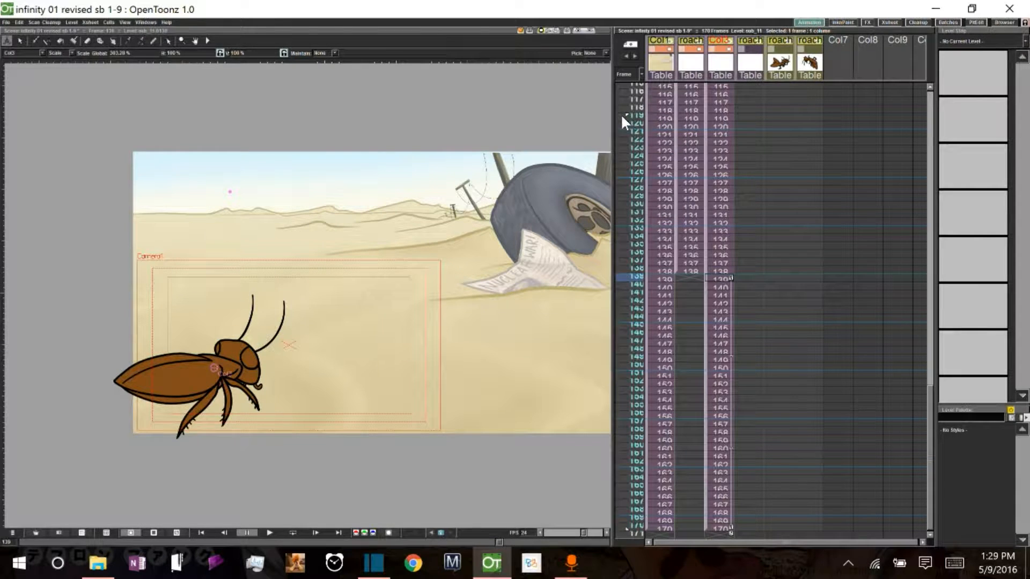
click(270, 533)
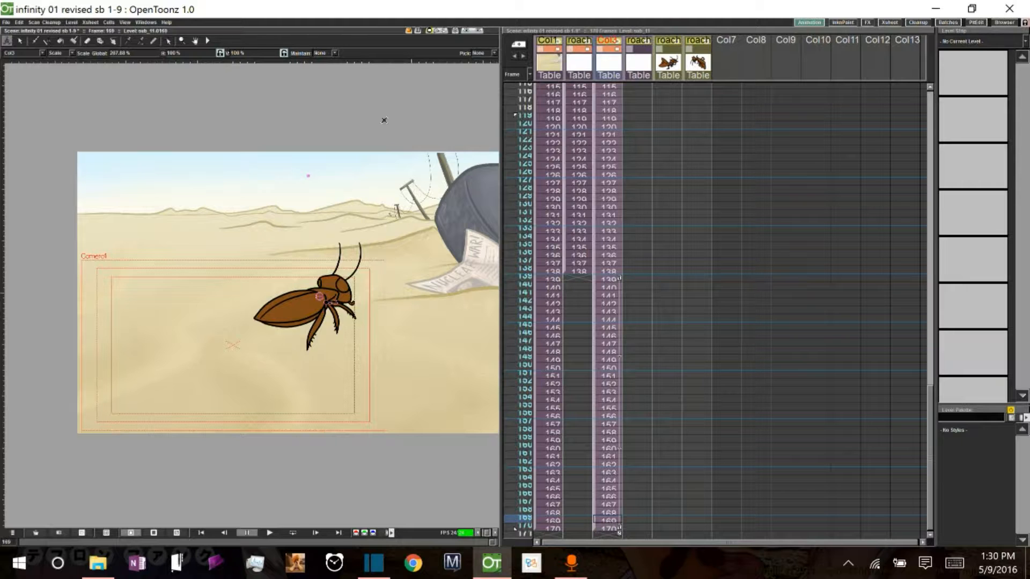
click(90, 22)
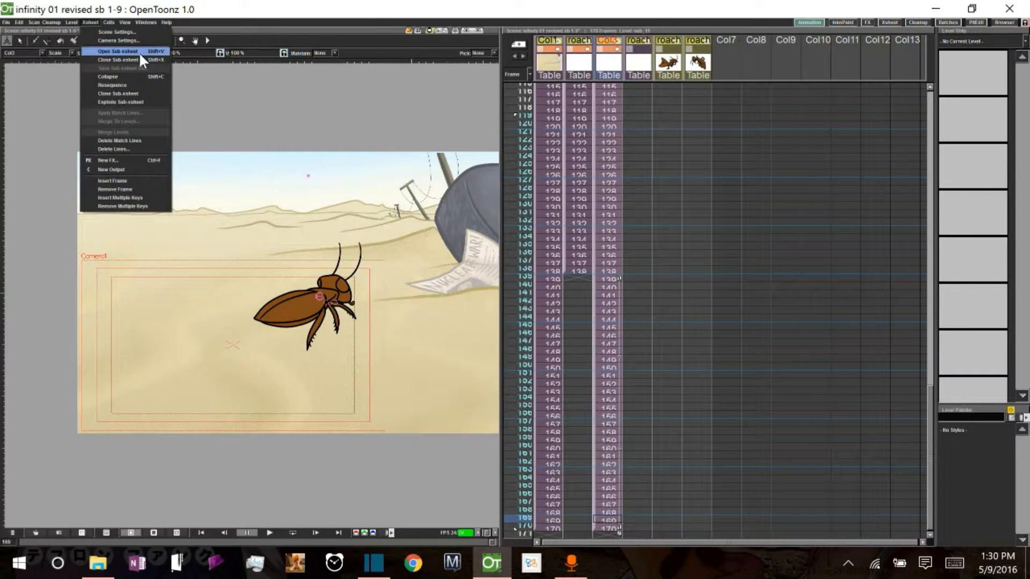
- Reopen the cockroach sub-xsheet in the full-width Xsheet room showing its part columns
click(117, 51)
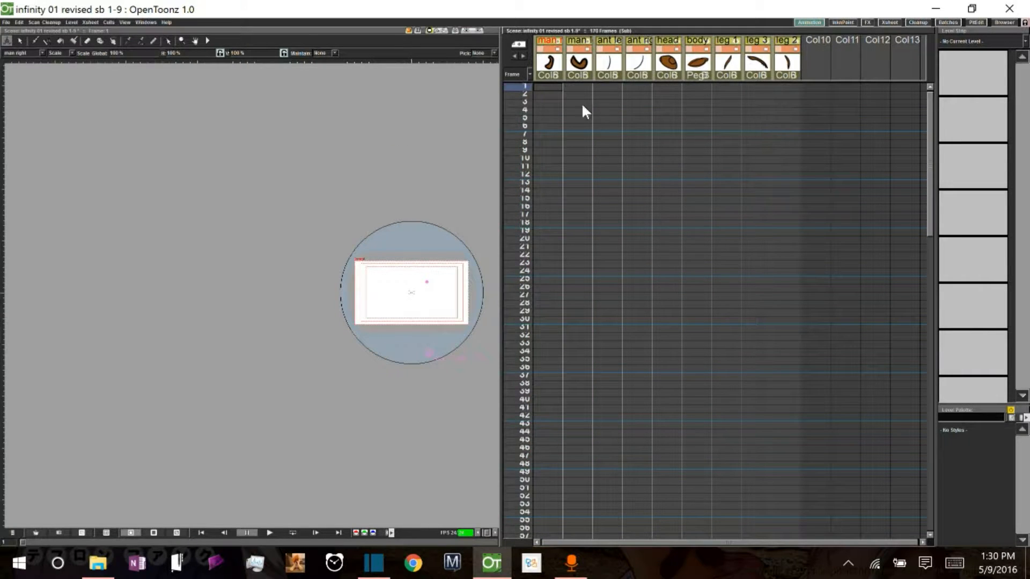
click(90, 21)
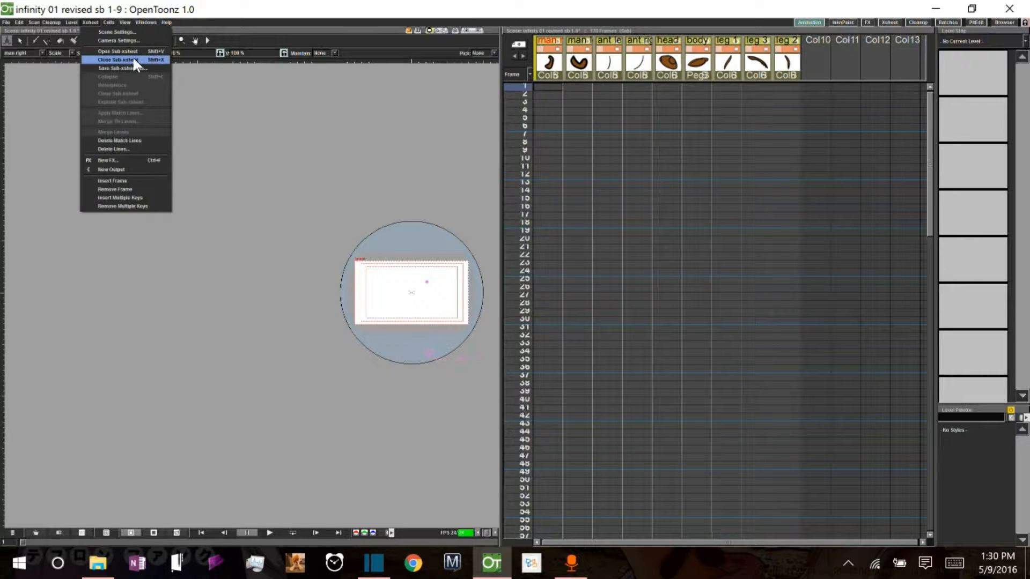
click(117, 60)
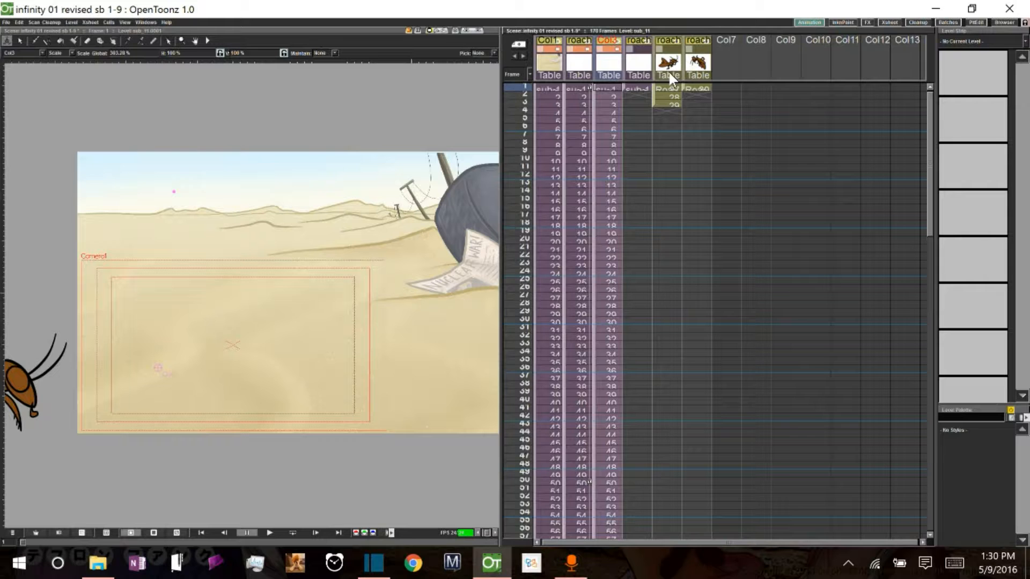
scroll(down, 3)
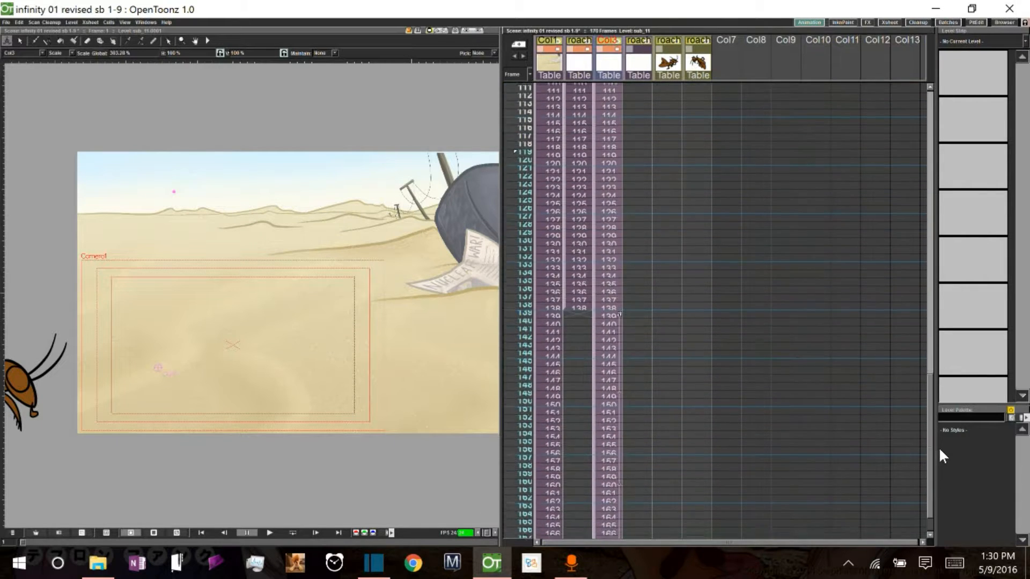
scroll(down, 3)
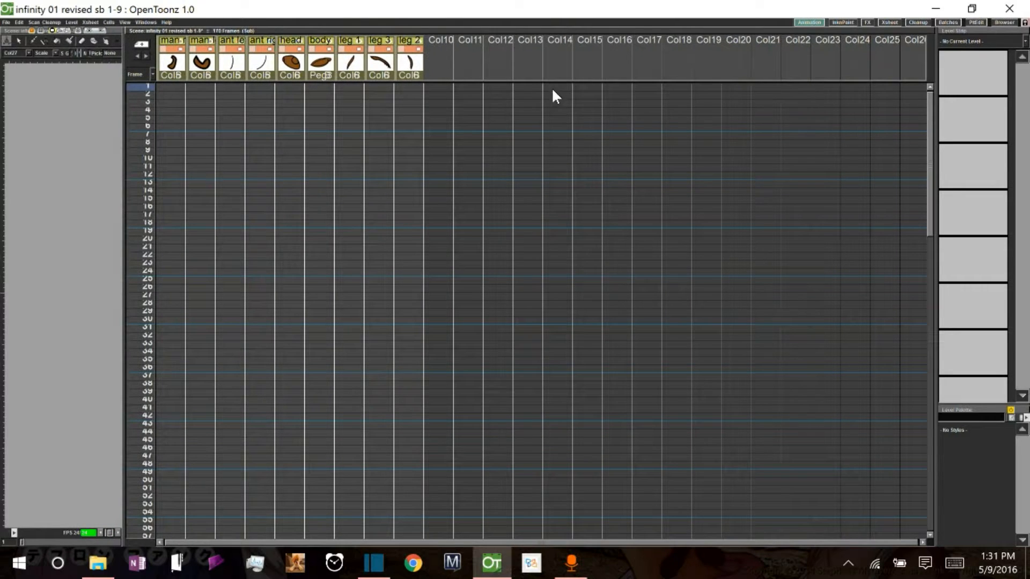
- Collapse the sub-xsheet's part columns into a nested sub-xsheet with pegbars included
click(436, 40)
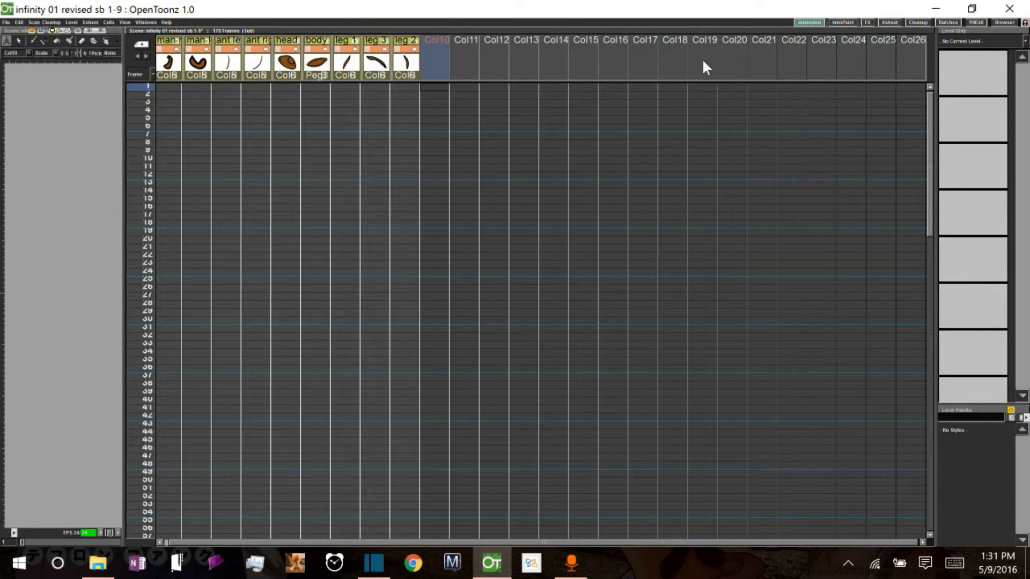
mouse_move(219, 548)
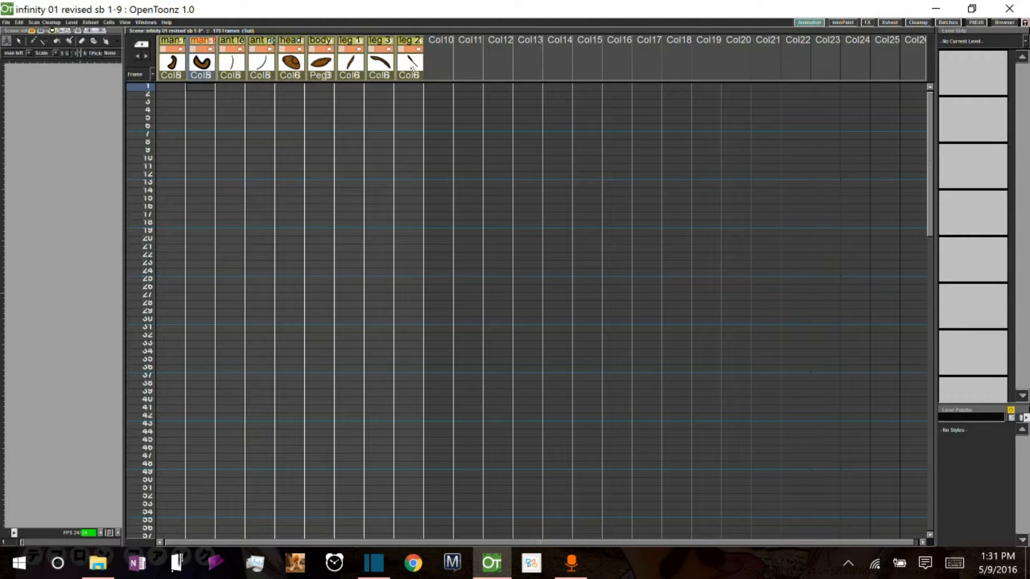
click(407, 39)
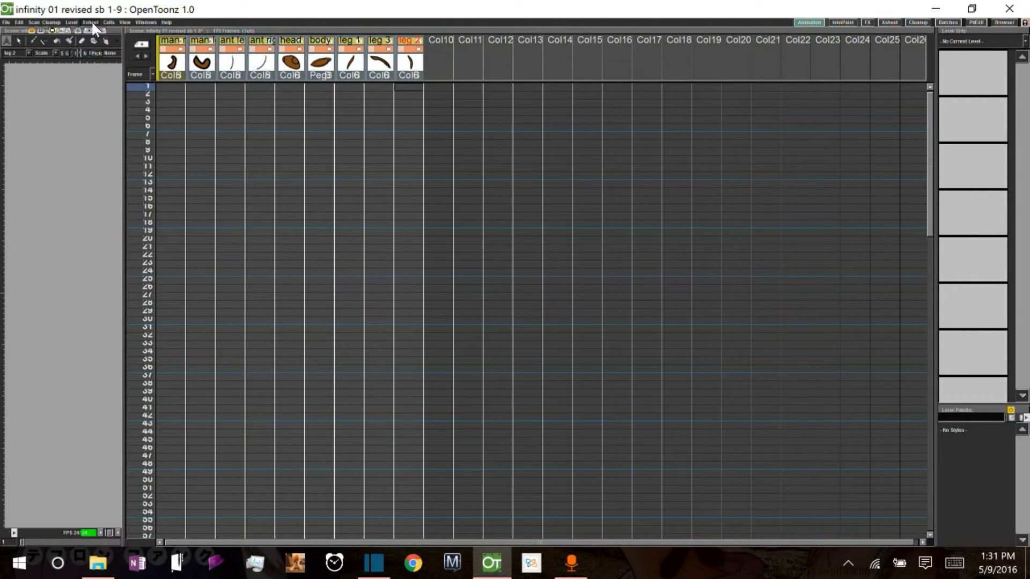
click(90, 22)
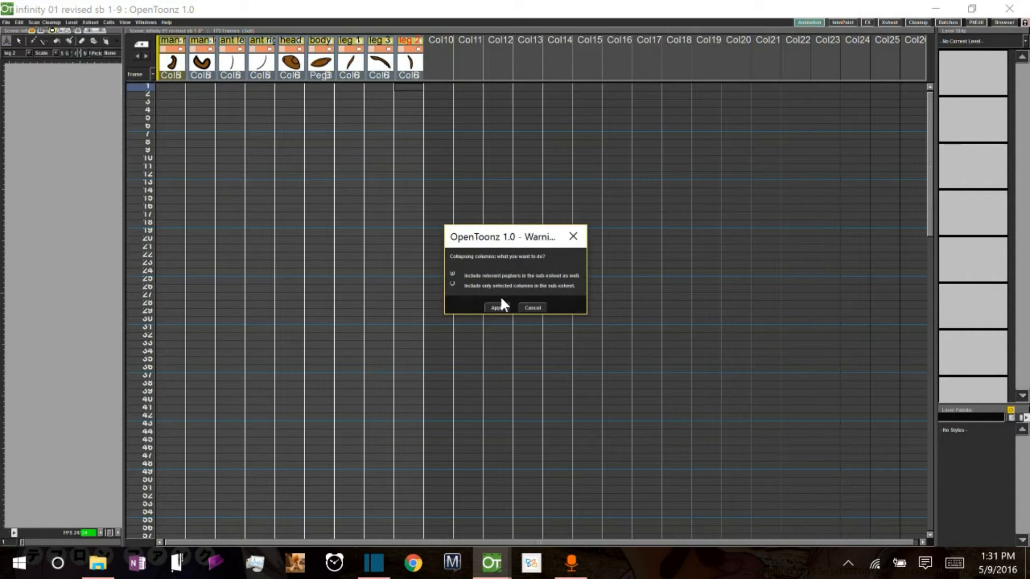
click(493, 308)
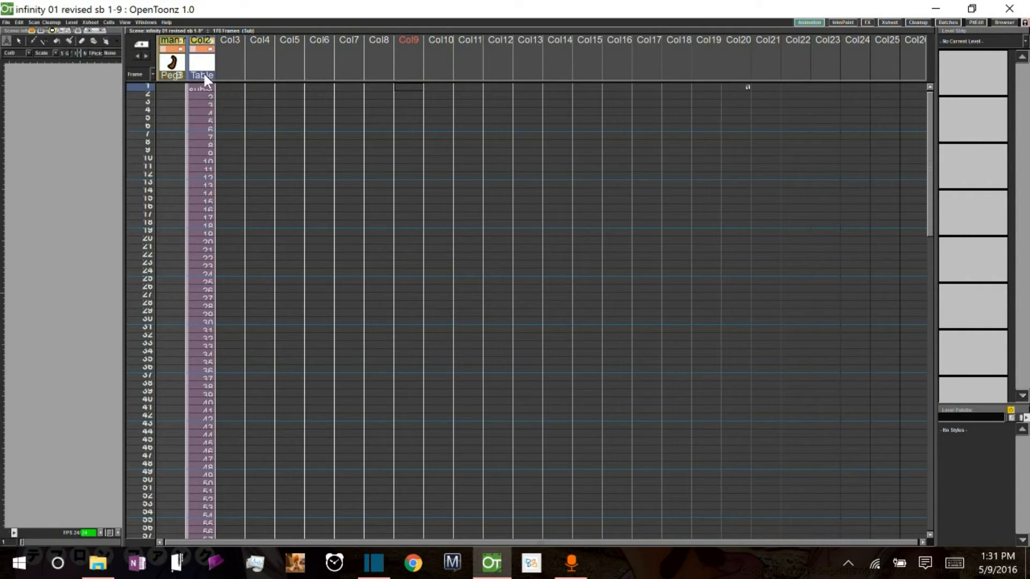